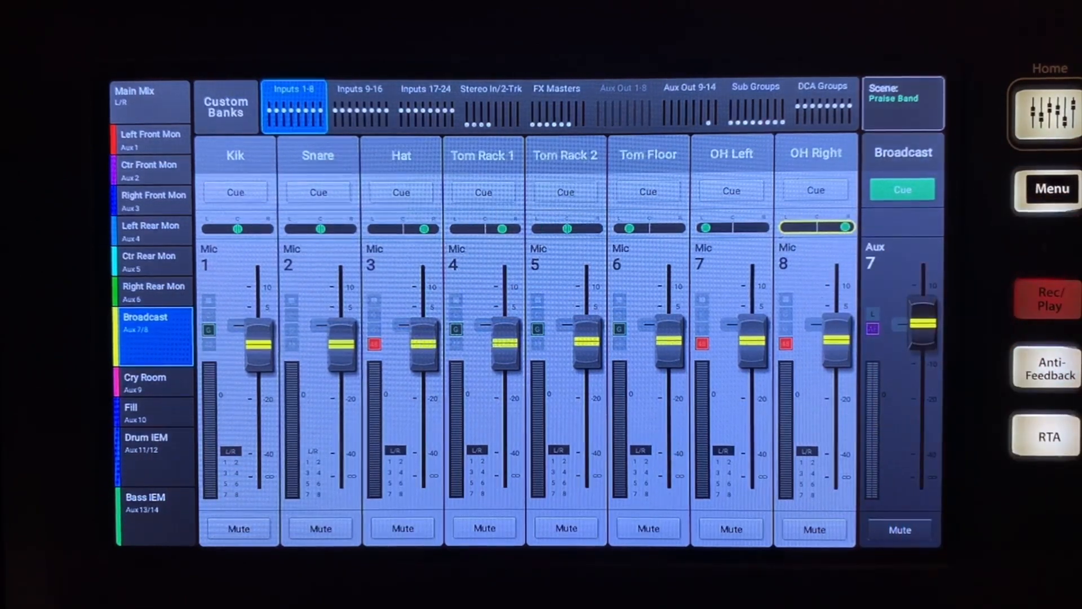
Step: Show the Broadcast mix sends for input channels 9–16 (Percussion to E Guitar 2)
{"action": "left_click", "coordinate": [359, 103]}
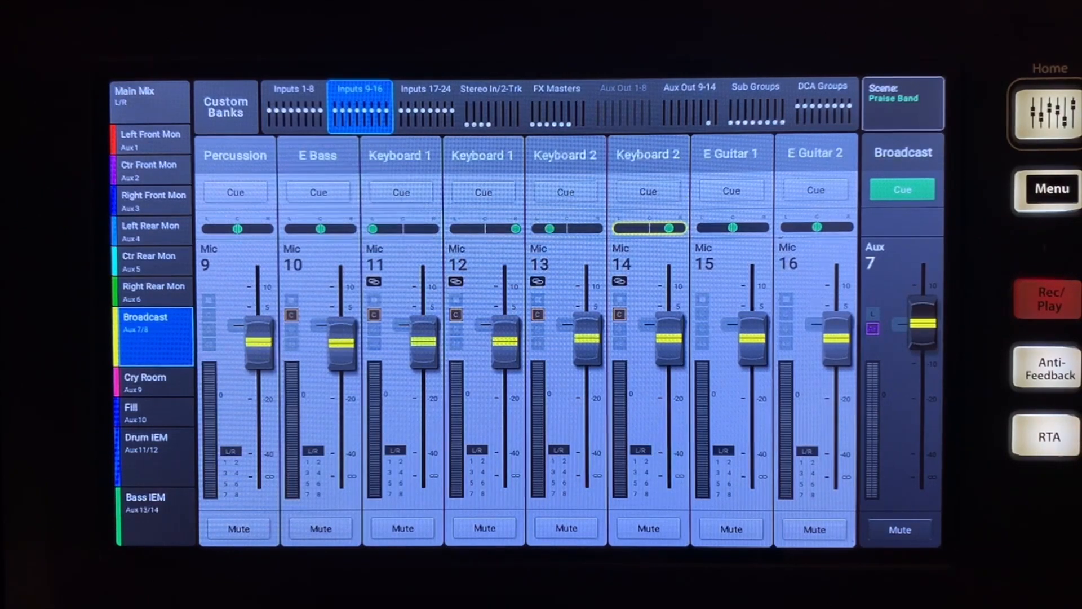
Step: Show input channels 17–24 and select Ac Guitar 2's pan to spread it from Ac Guitar 1
{"action": "left_click", "coordinate": [425, 97]}
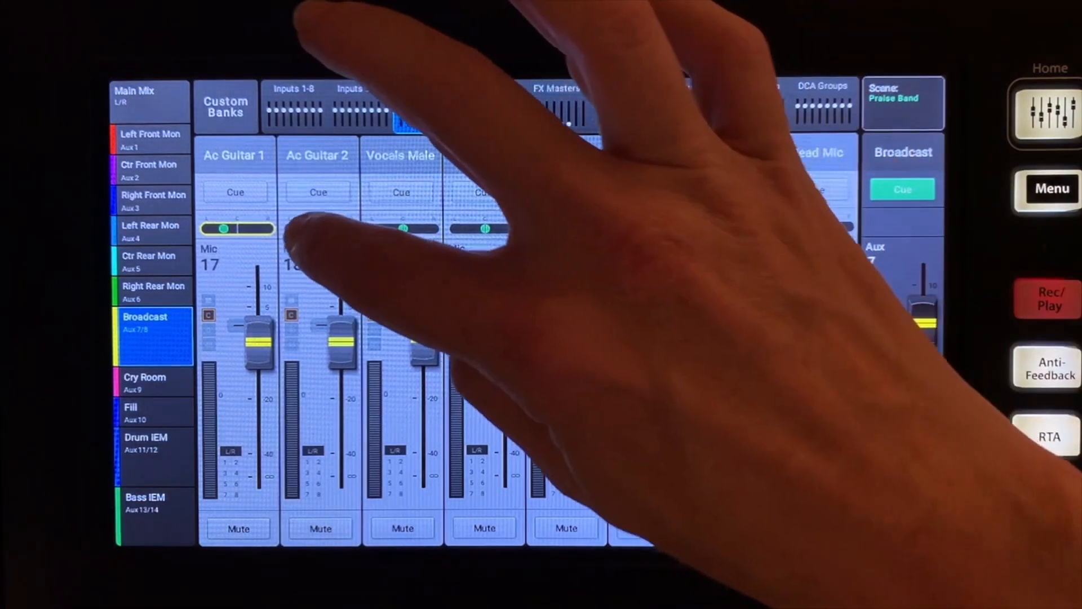
{"action": "left_click", "coordinate": [425, 94]}
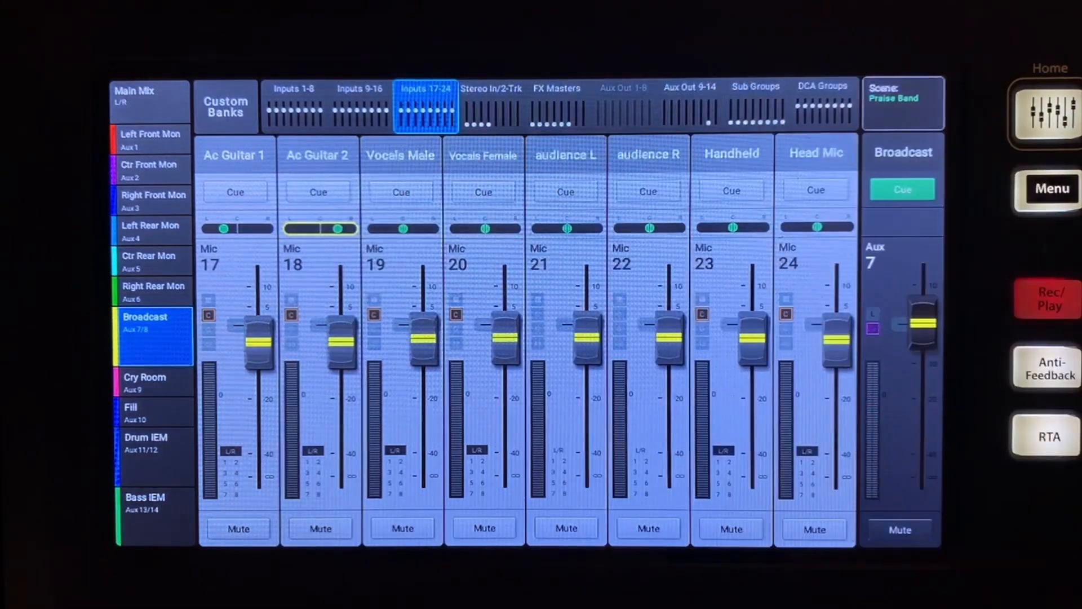